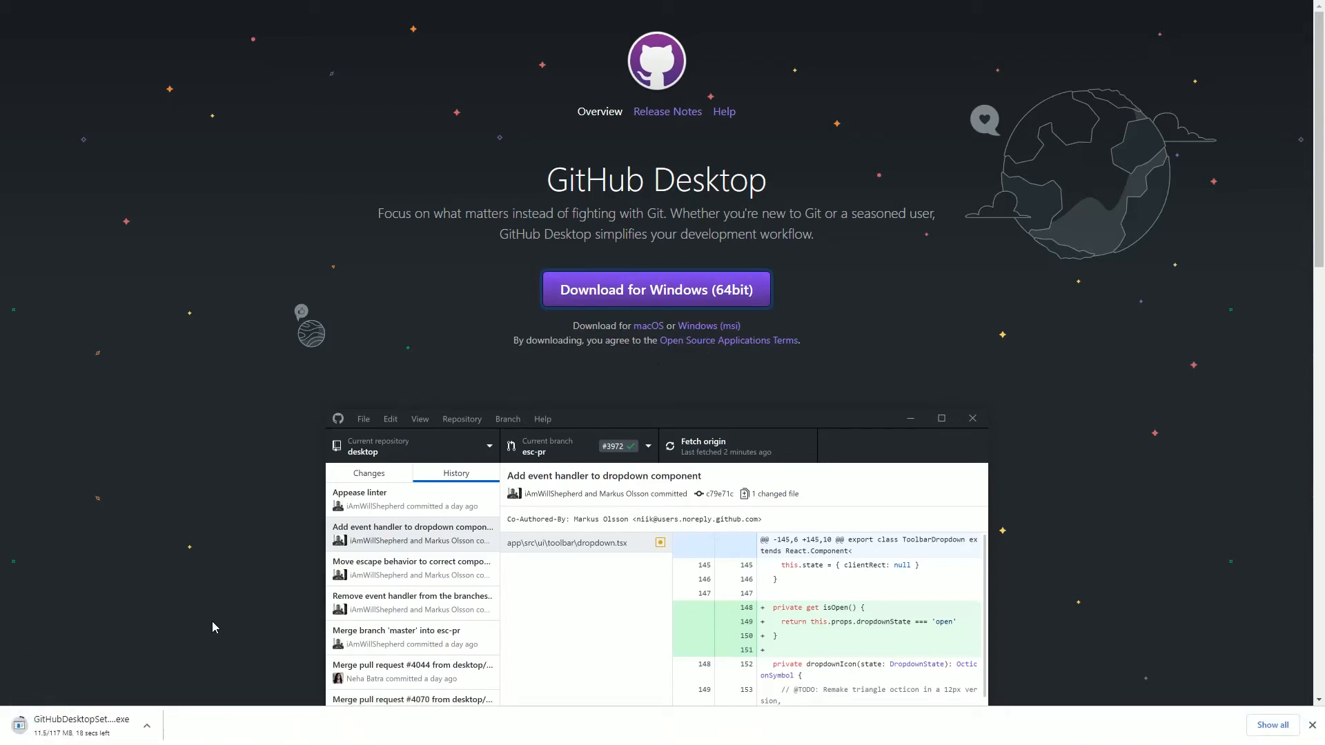
mouse_move(203, 621)
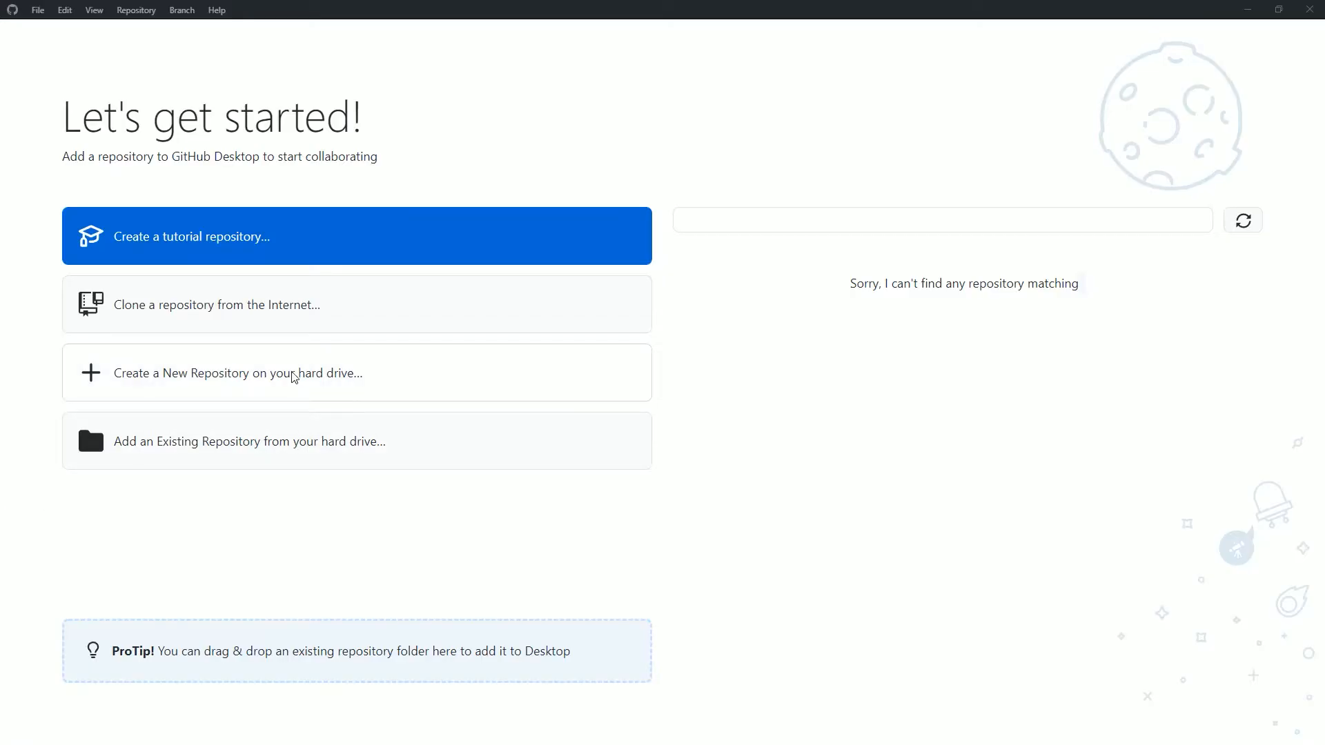
Create a new local repository named Platformer using the Unity gitignore template.
click(237, 372)
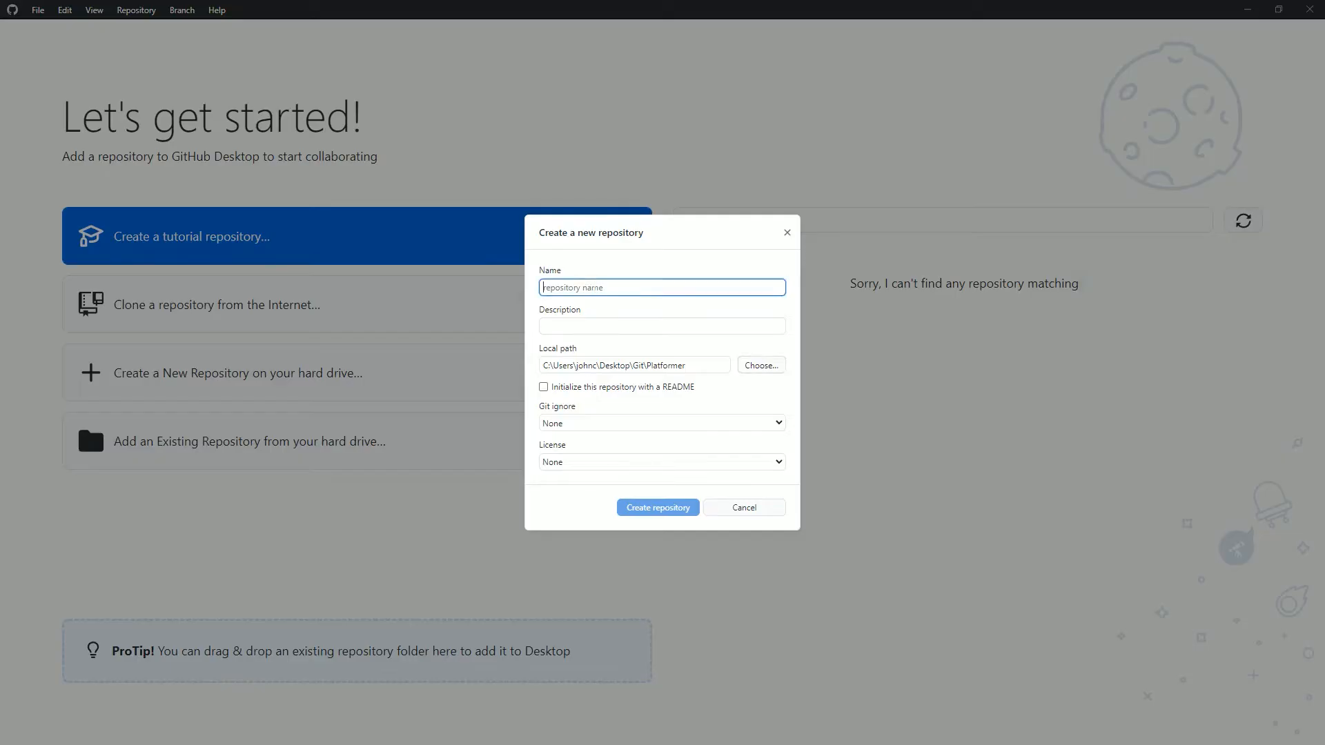
text(Platformer)
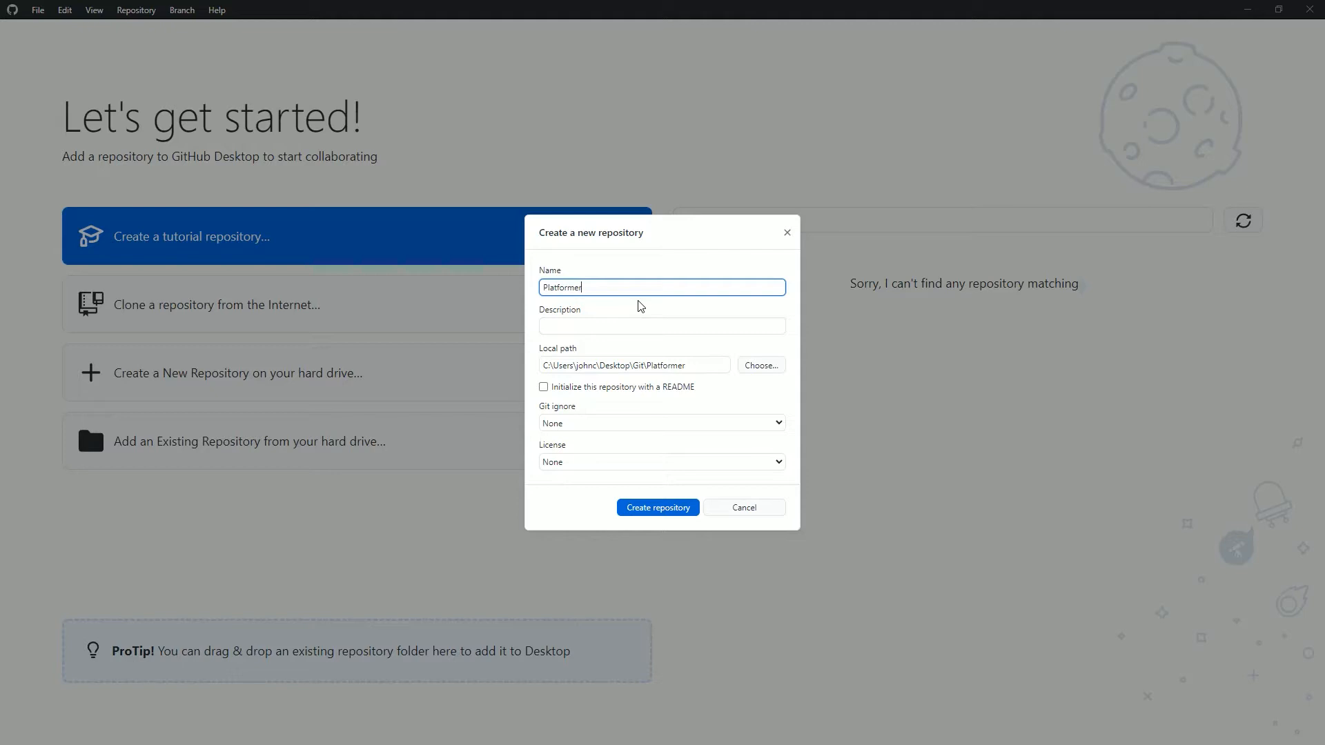
click(659, 423)
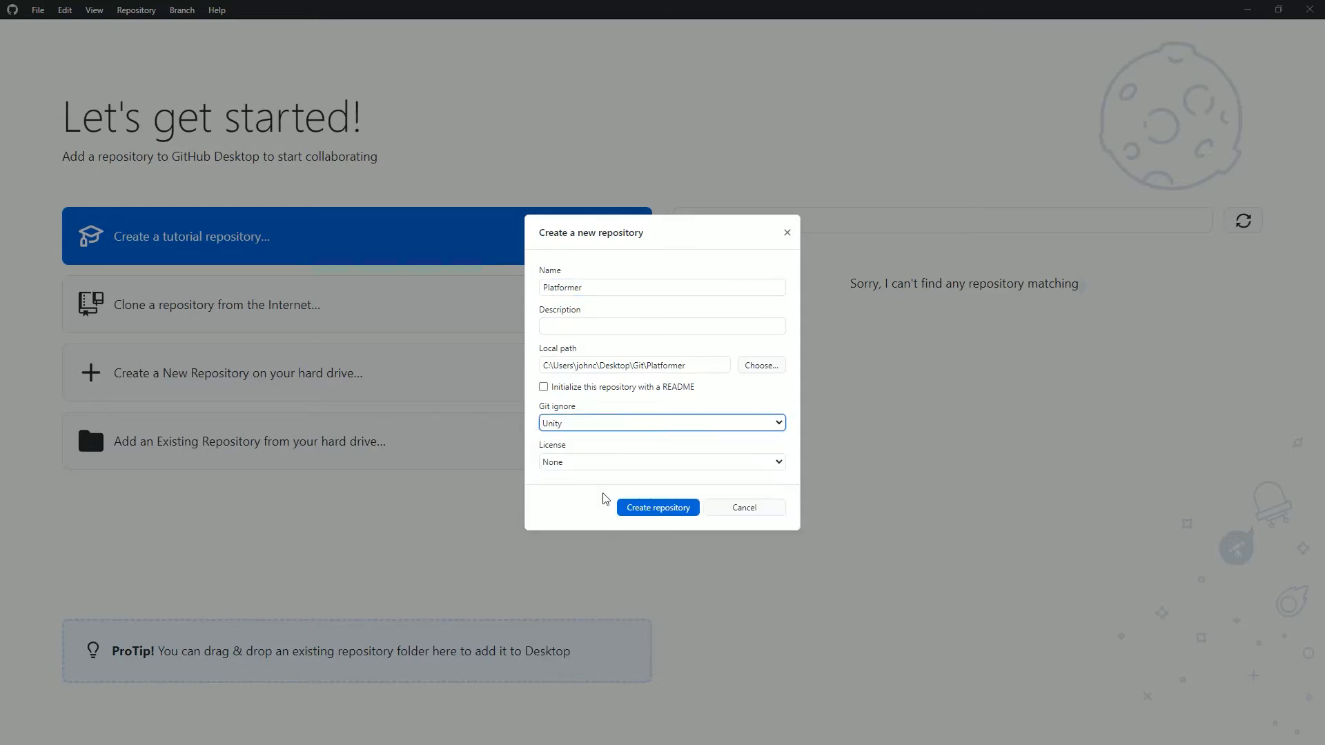
click(658, 507)
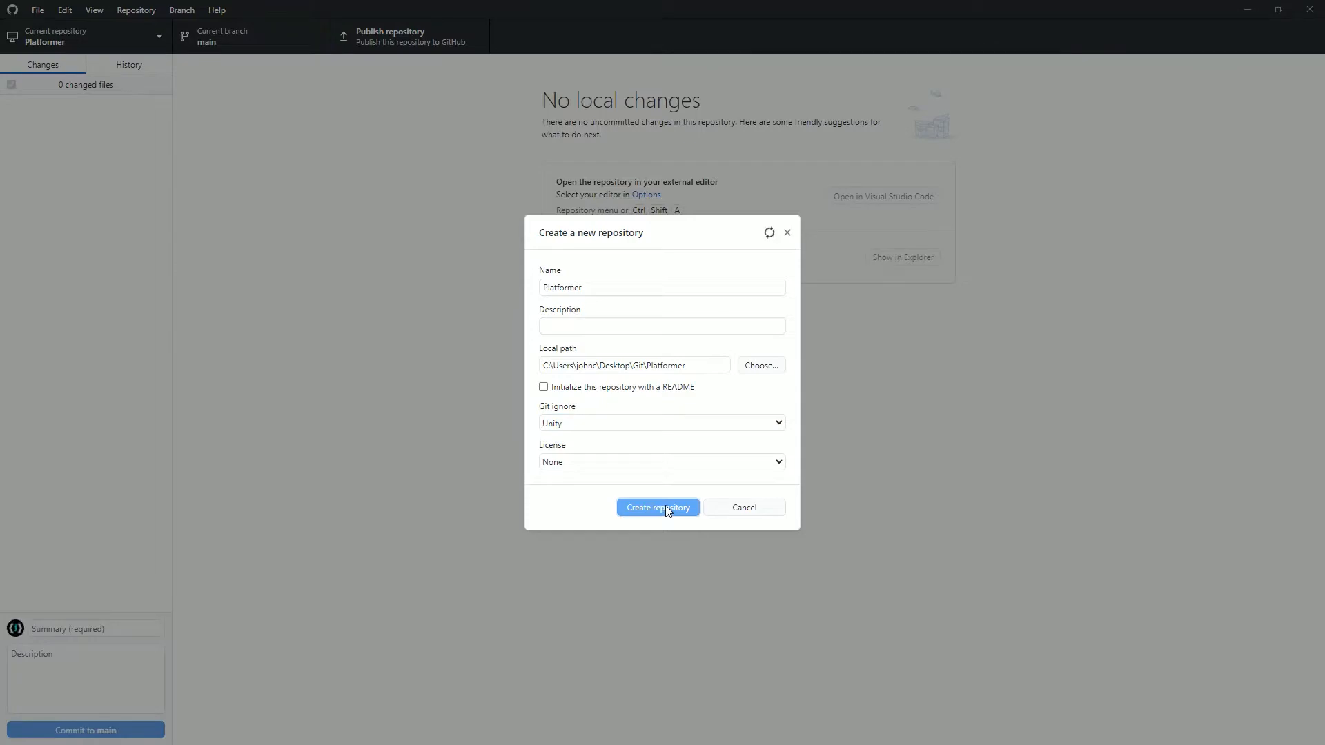
click(658, 507)
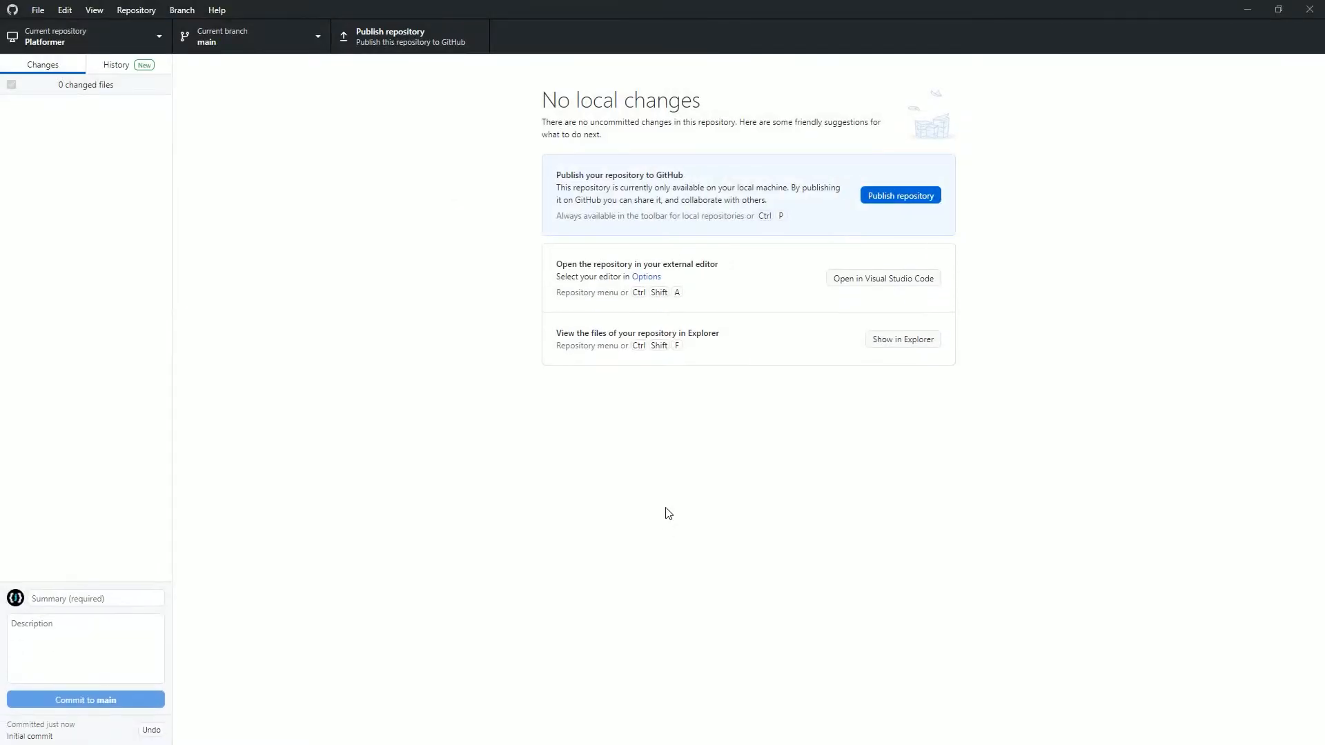
Open the nested Platformer folder in File Explorer.
click(129, 64)
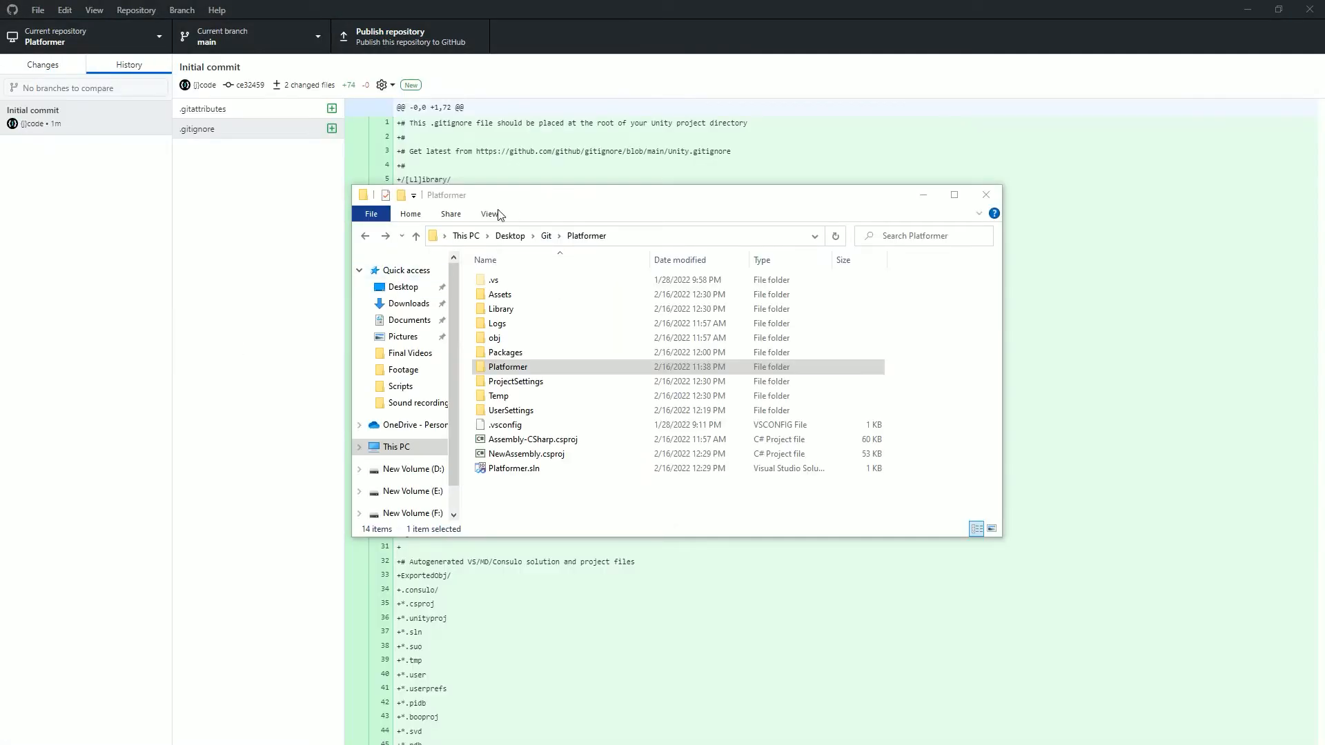
click(508, 367)
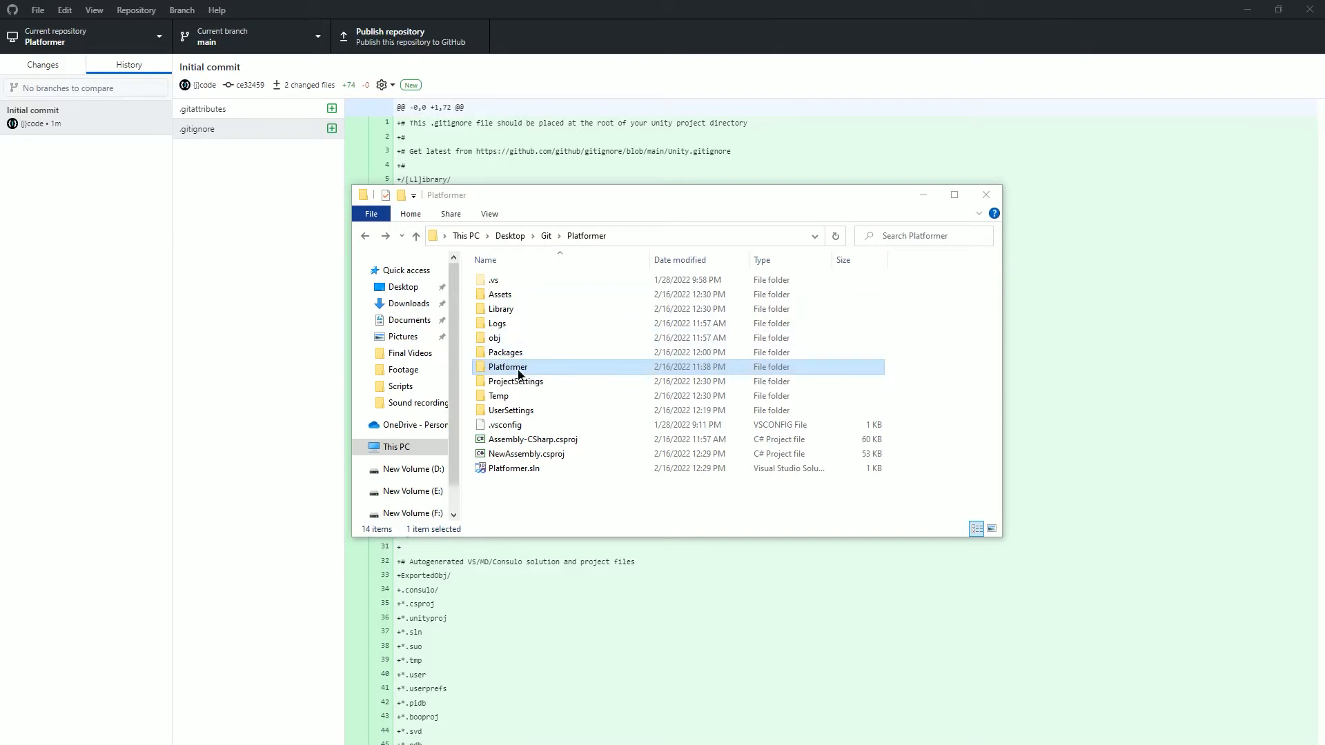
double_click(508, 366)
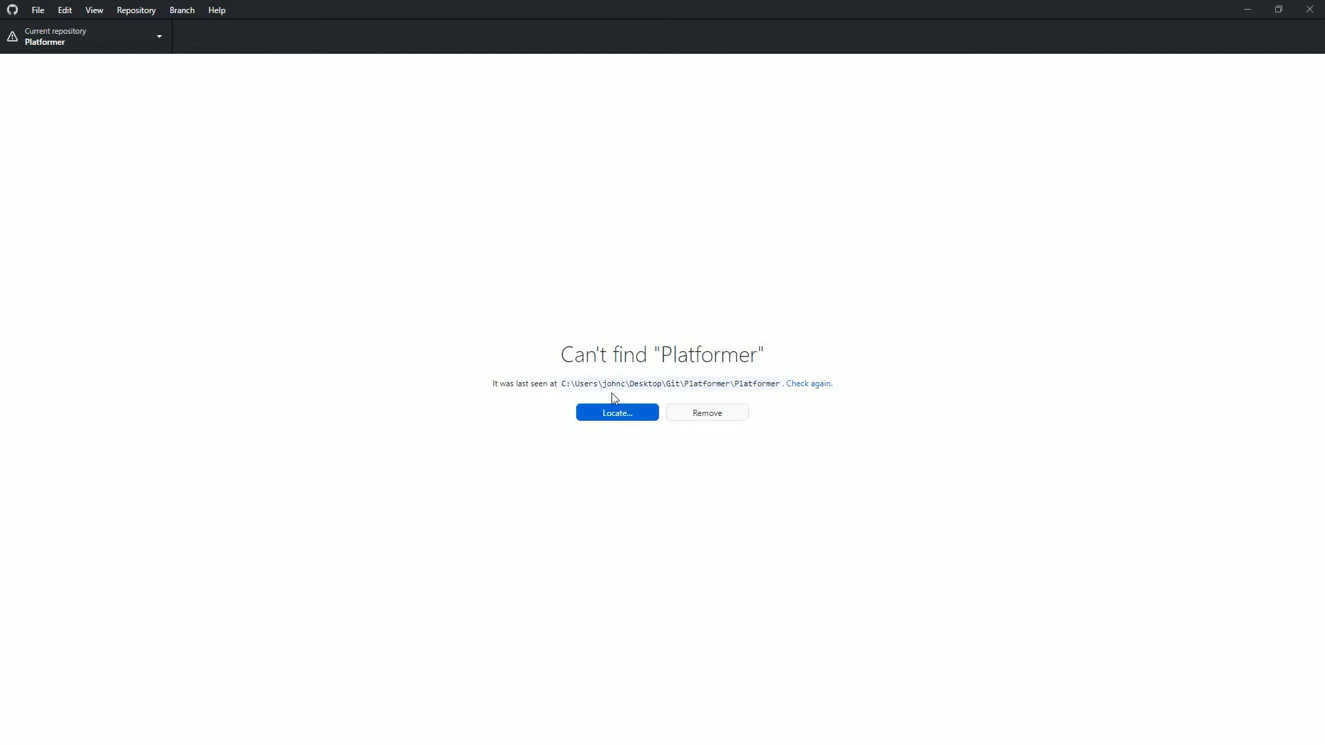
Relocate Platformer, commit the 55 files as 'Initial Commit', and publish it publicly.
click(617, 414)
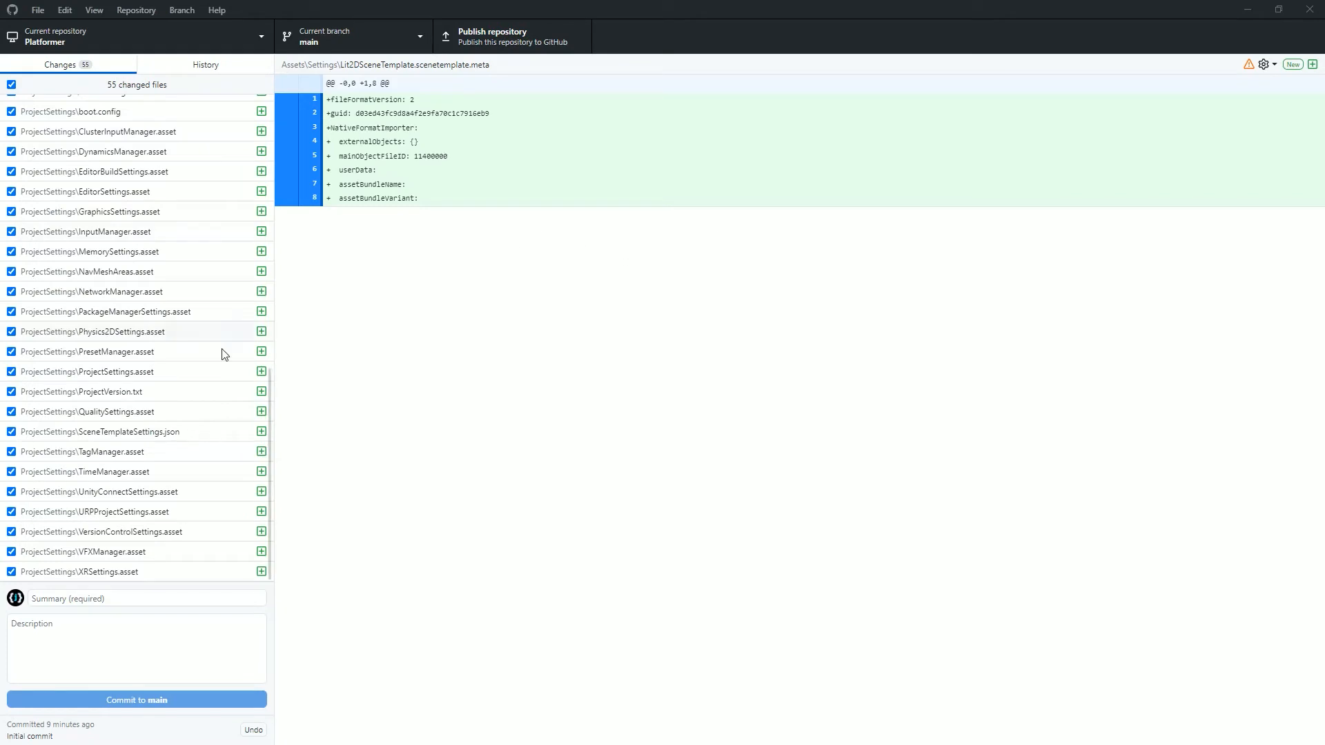
click(144, 598)
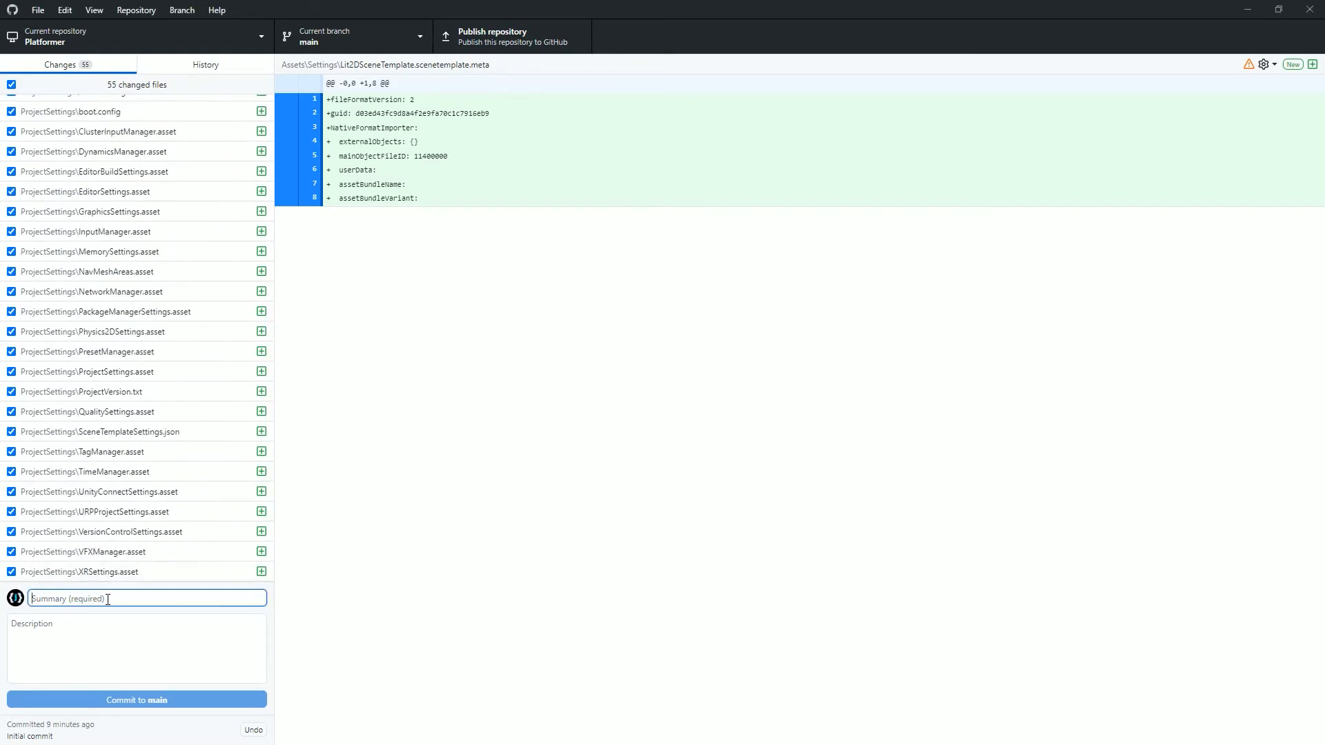
text(Initial Commit)
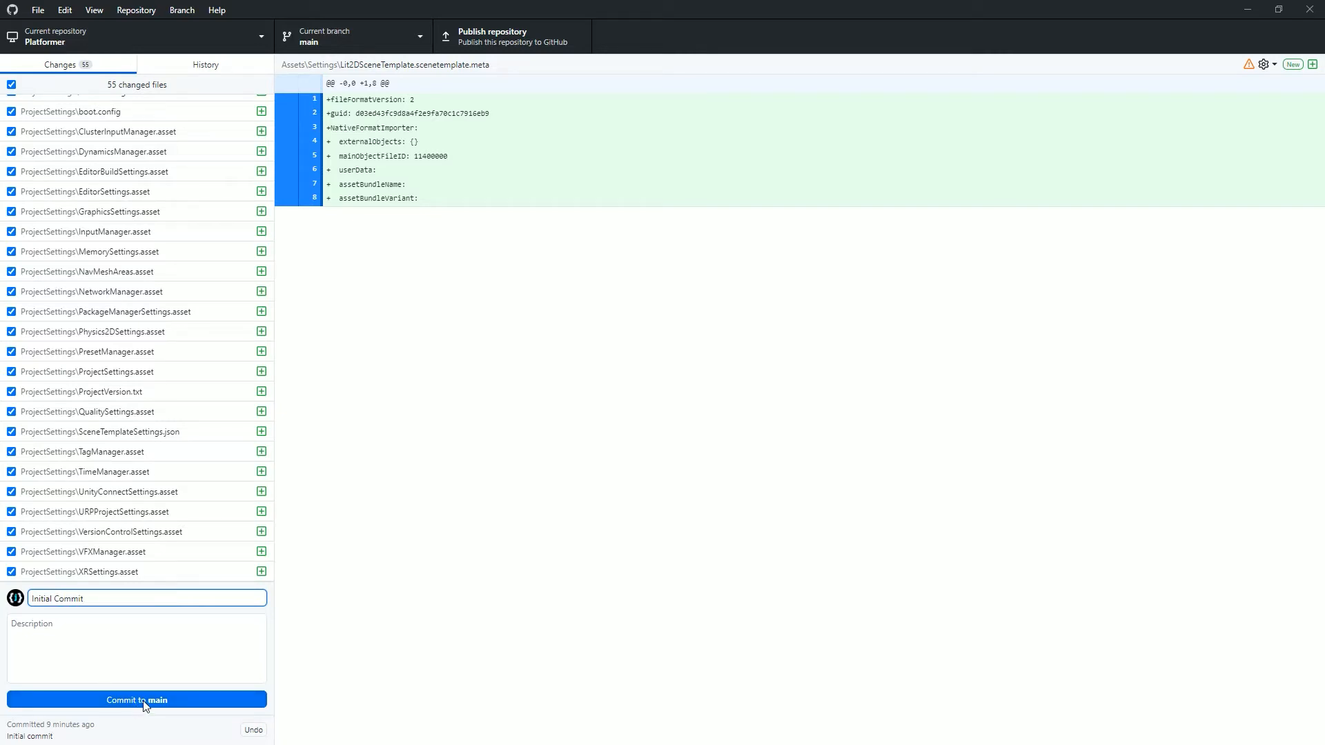
click(136, 700)
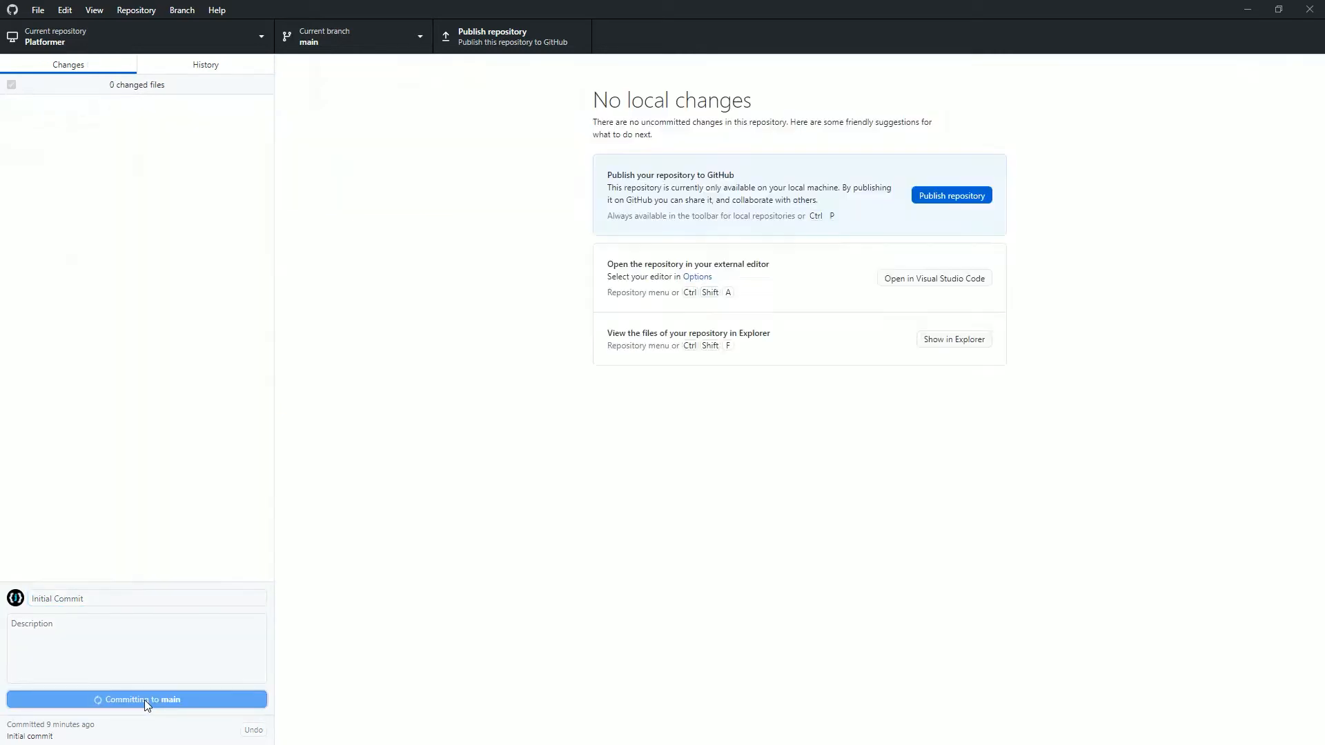
click(136, 699)
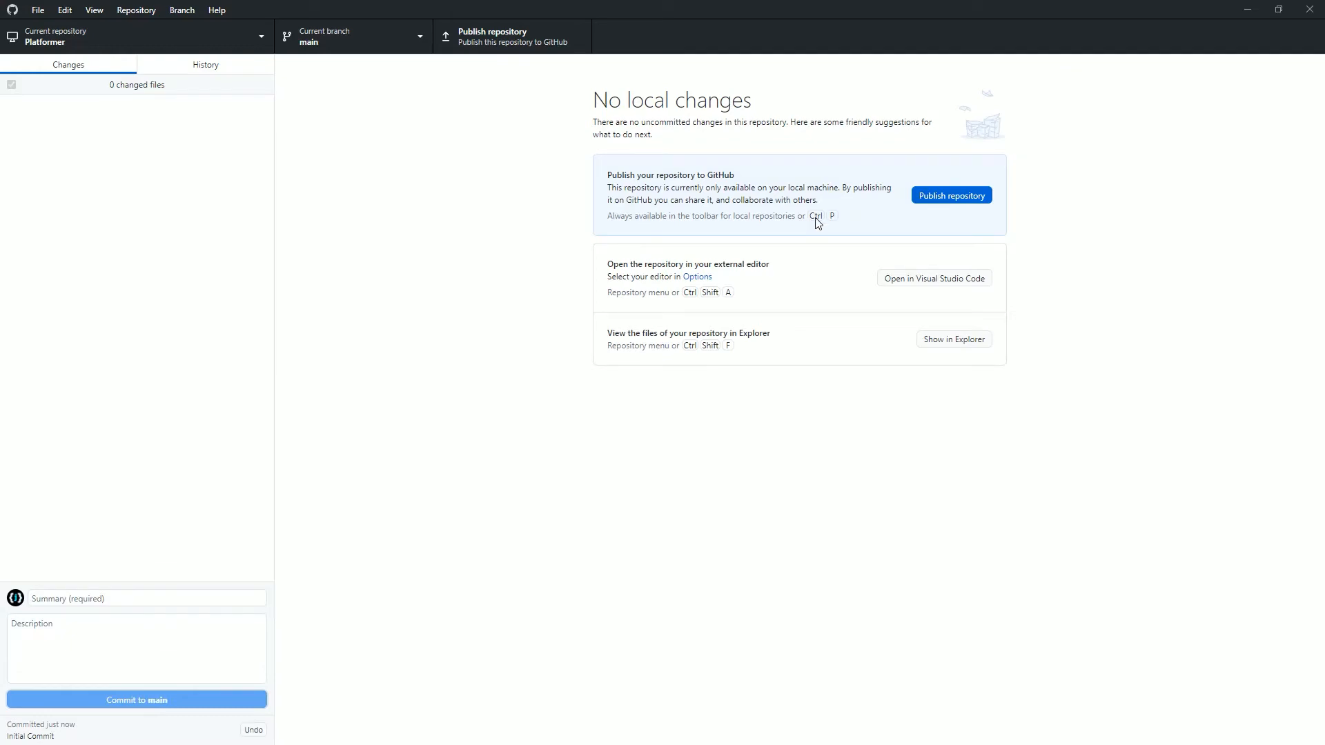
click(952, 196)
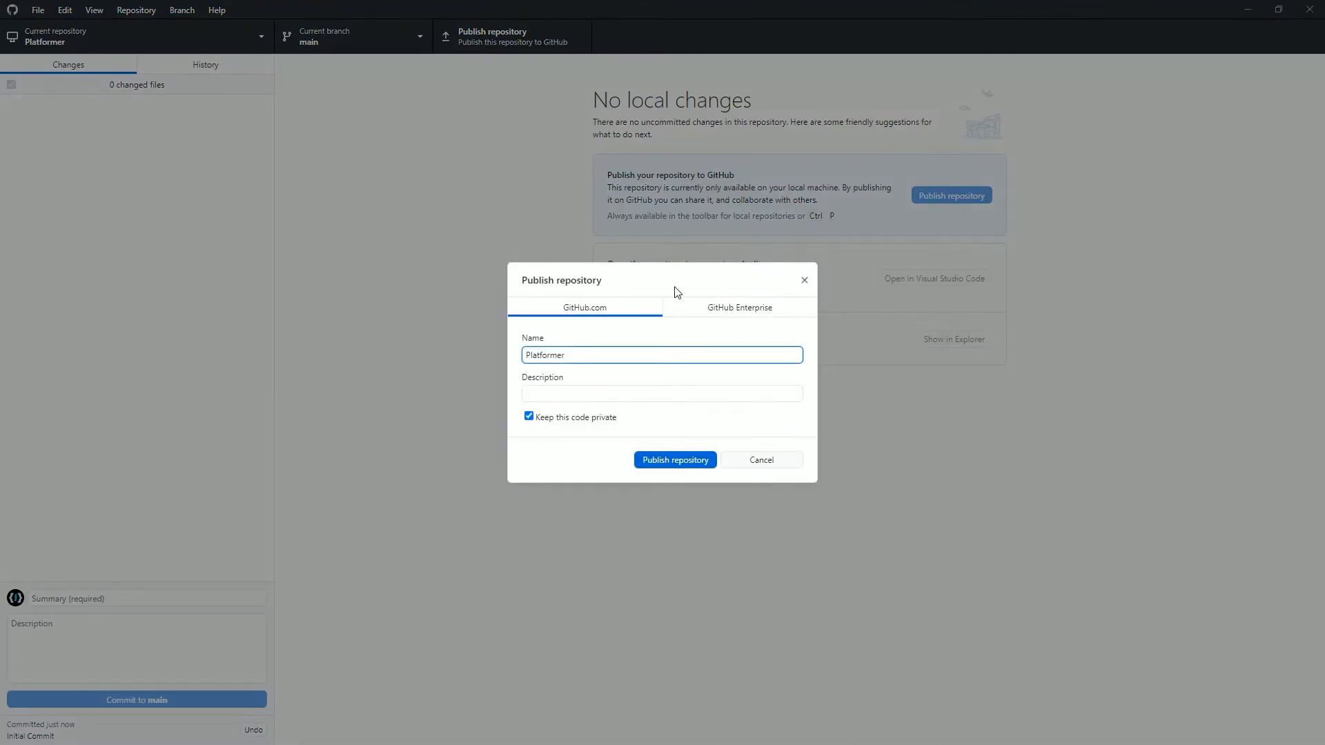
click(530, 415)
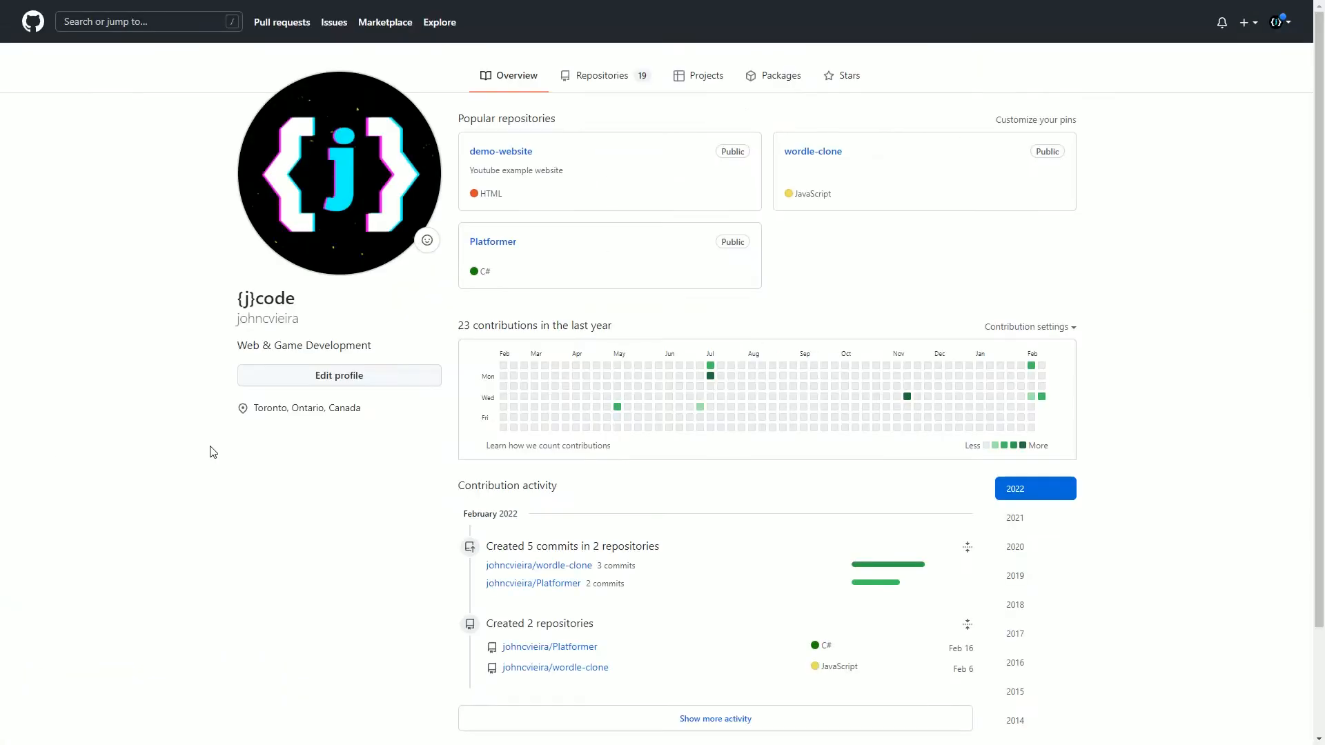
Open the Platformer repository page on GitHub and check its Unity project folders.
click(493, 241)
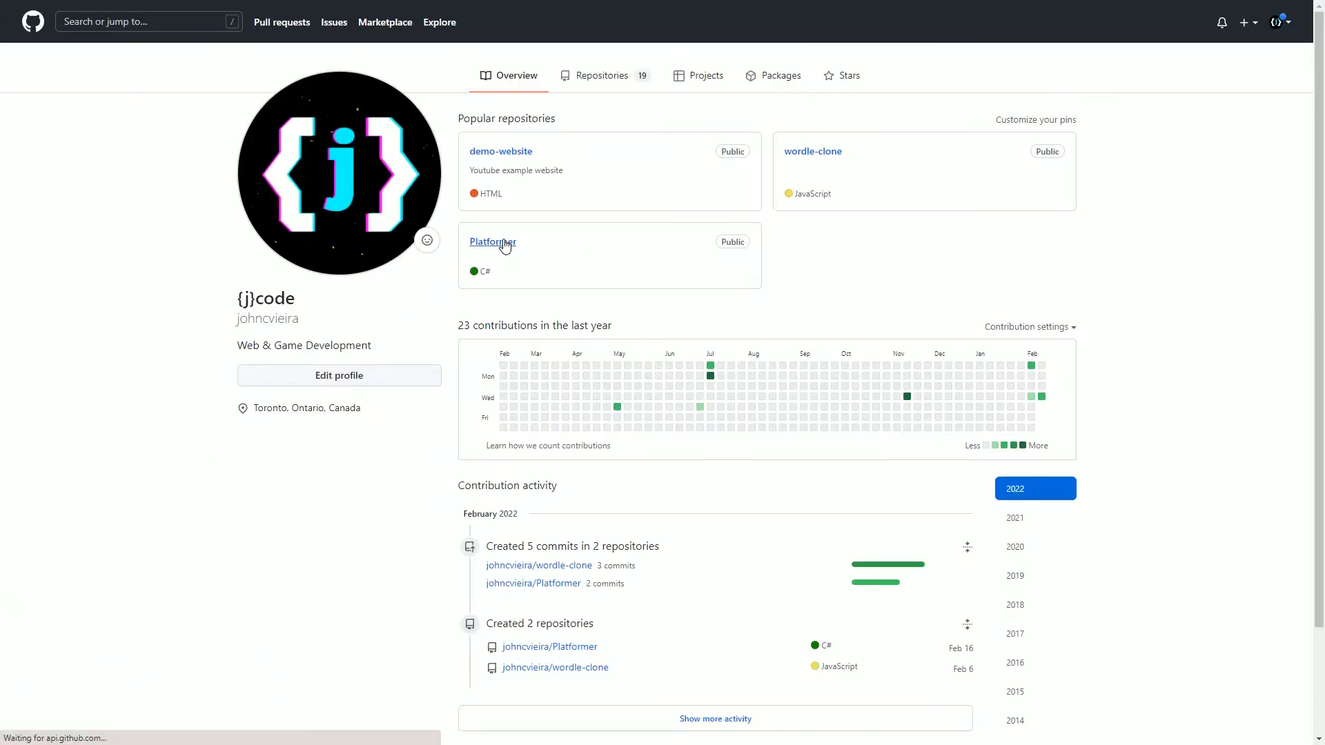
click(493, 243)
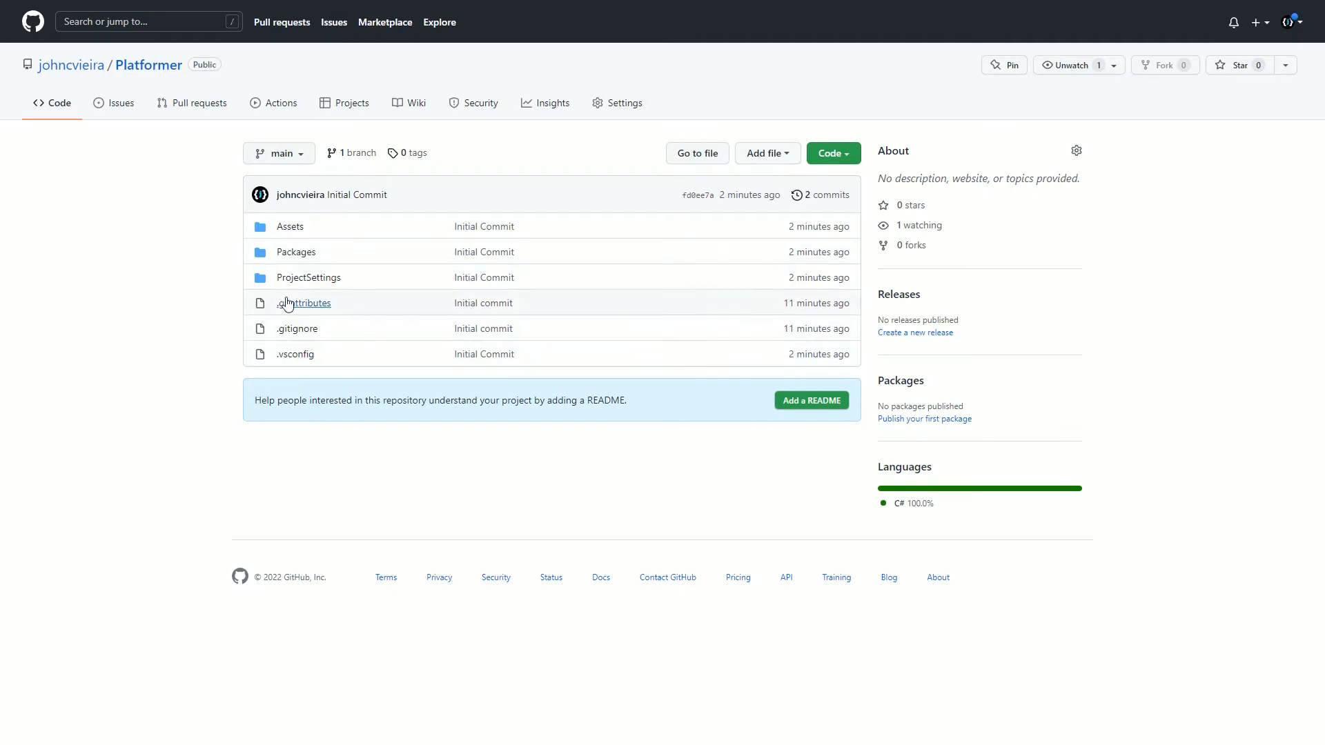
click(289, 225)
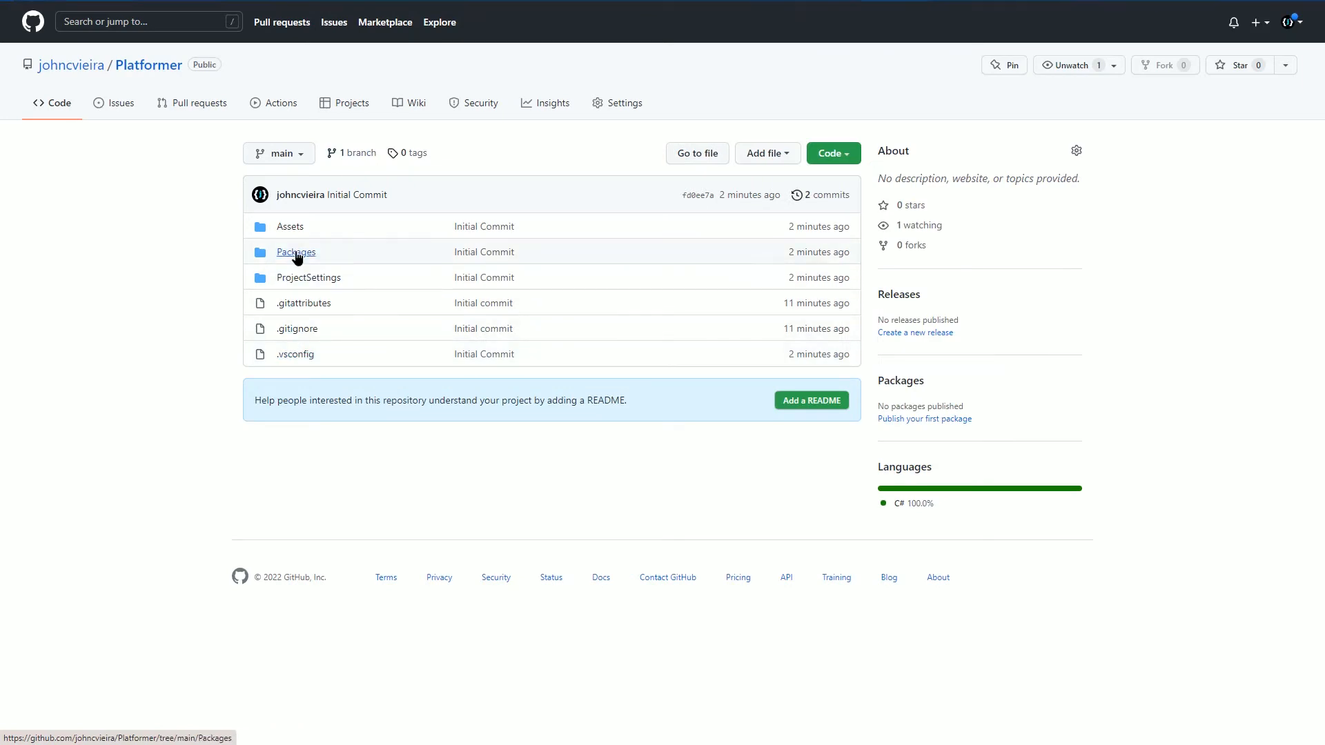
click(295, 252)
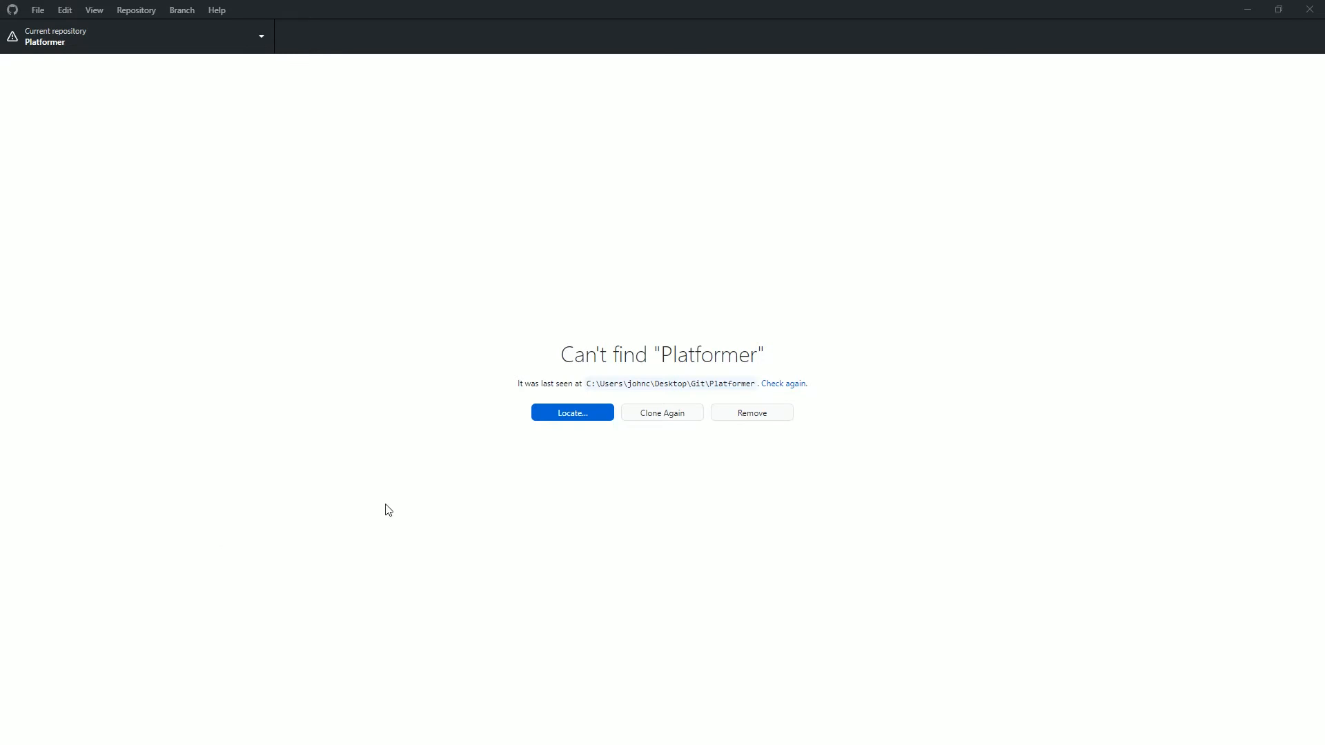
Add the Platformer folder to Unity Hub with 'Add project from disk'.
click(661, 413)
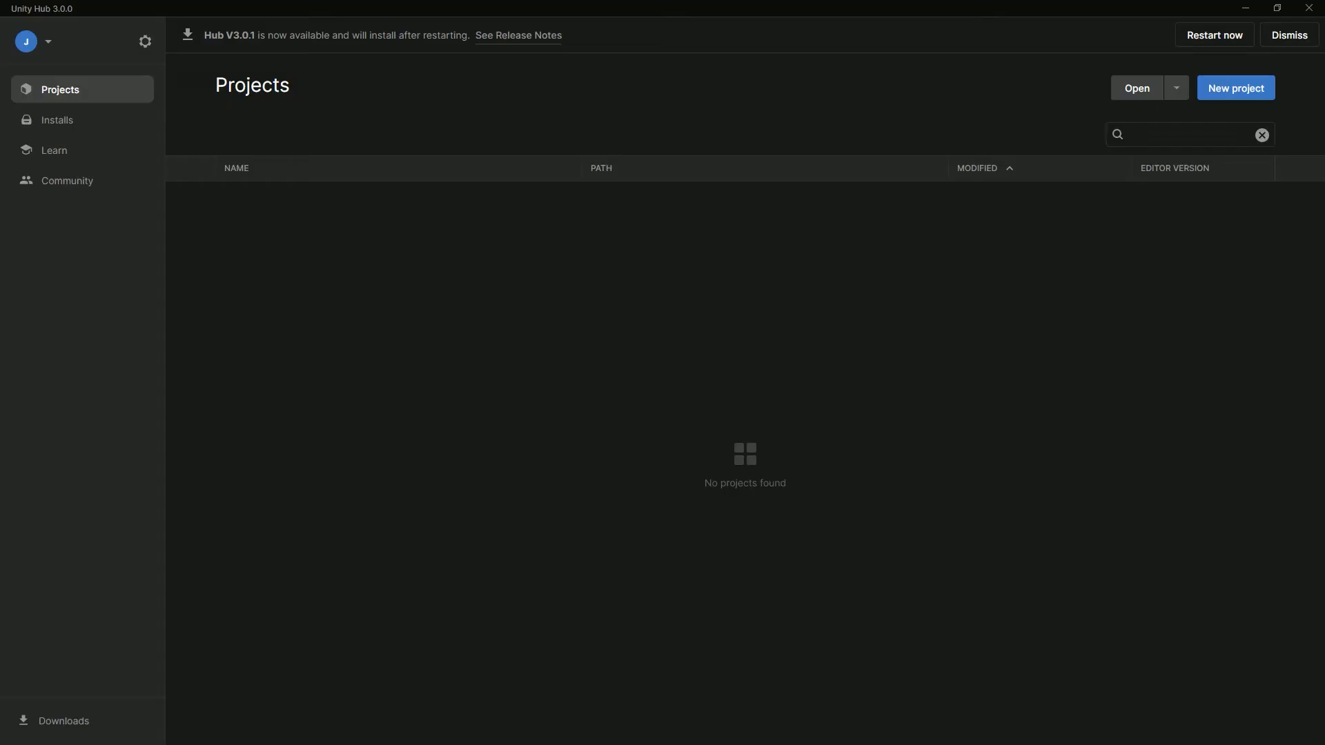
click(1174, 87)
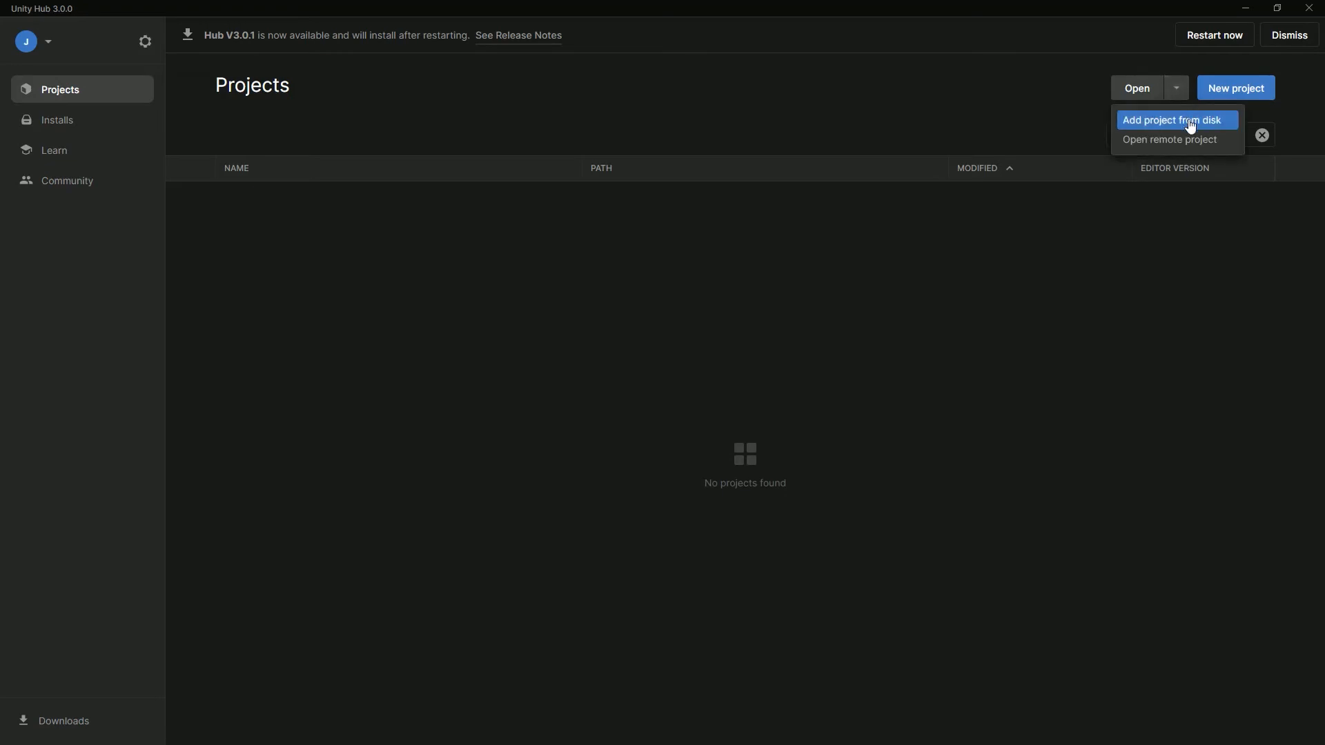
click(1173, 119)
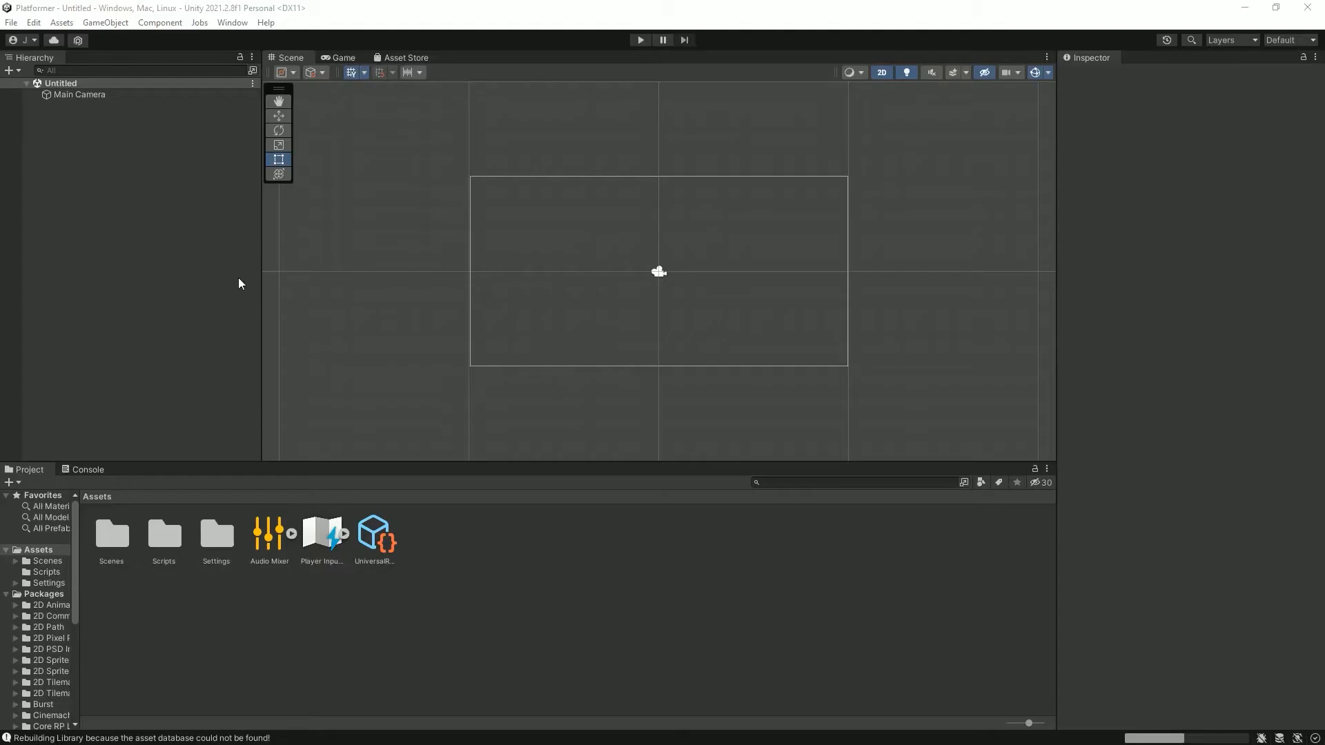
Load SampleScene from the Assets > Scenes folder in the Project window.
click(1285, 40)
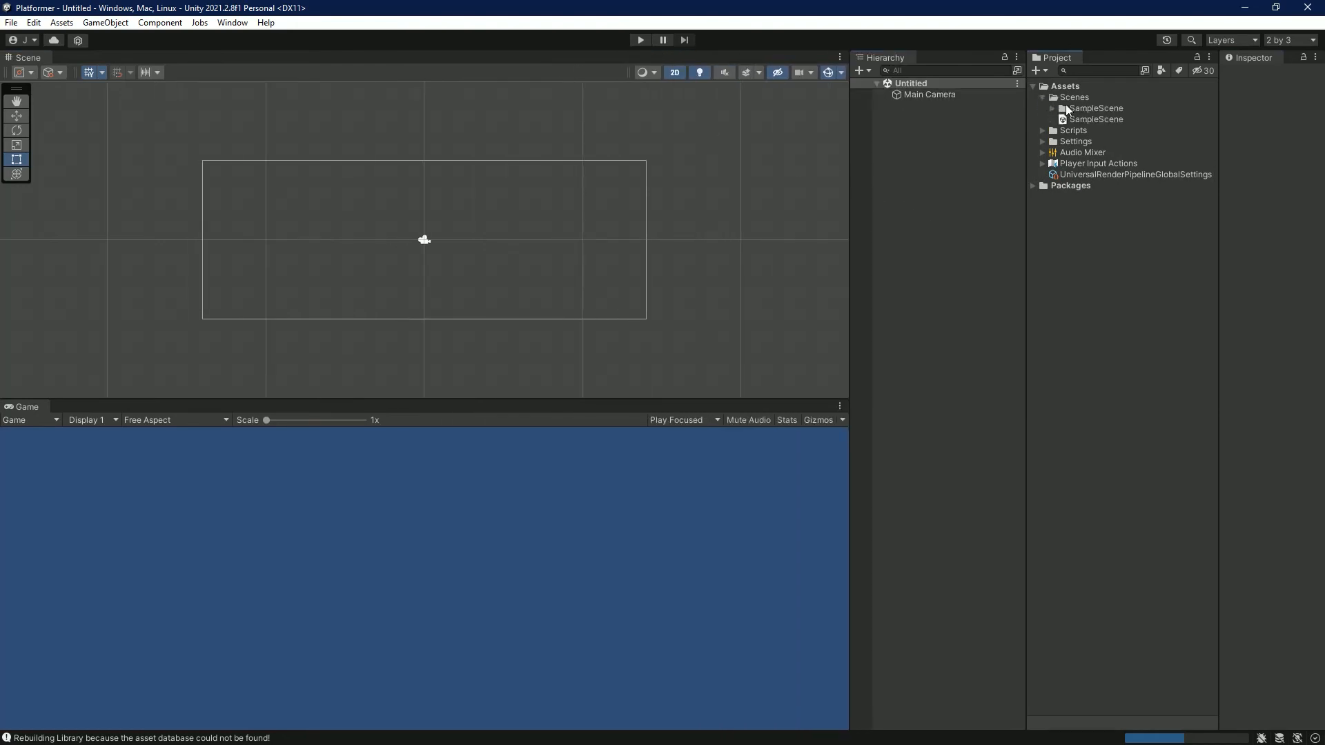
double_click(1096, 119)
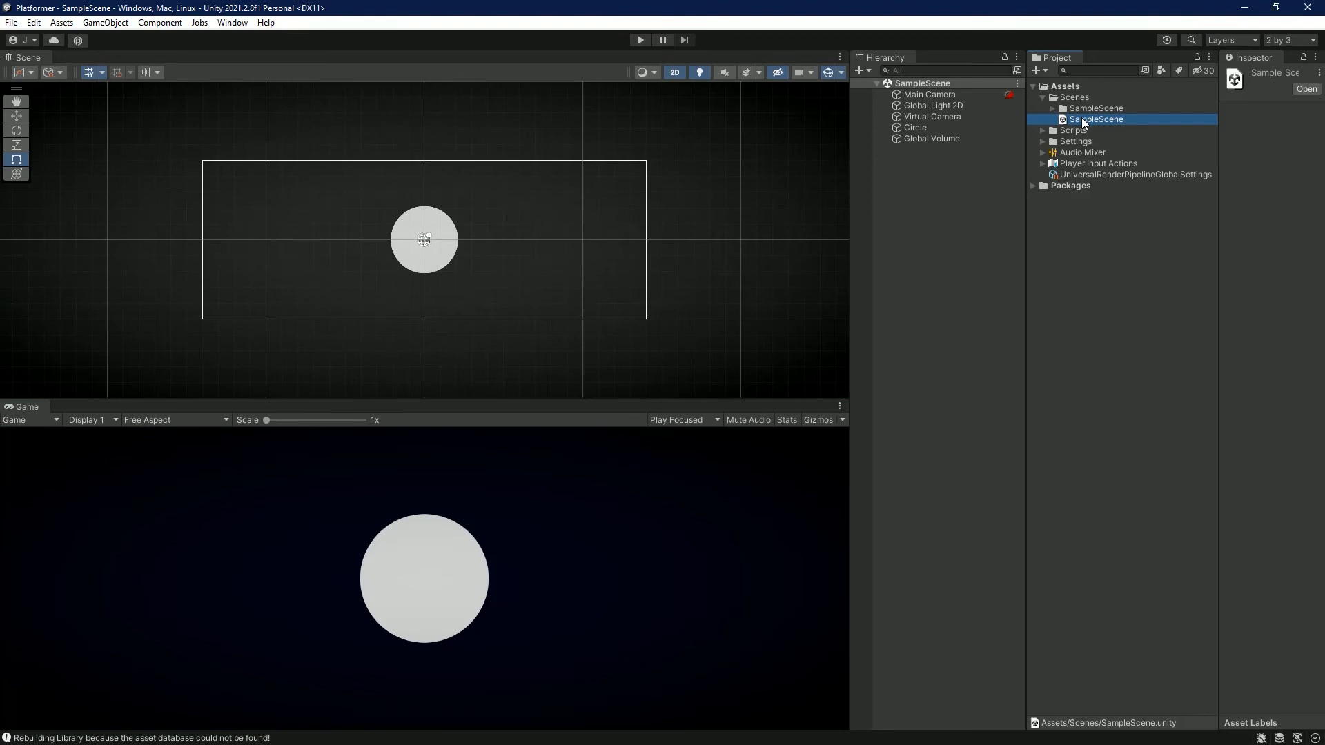